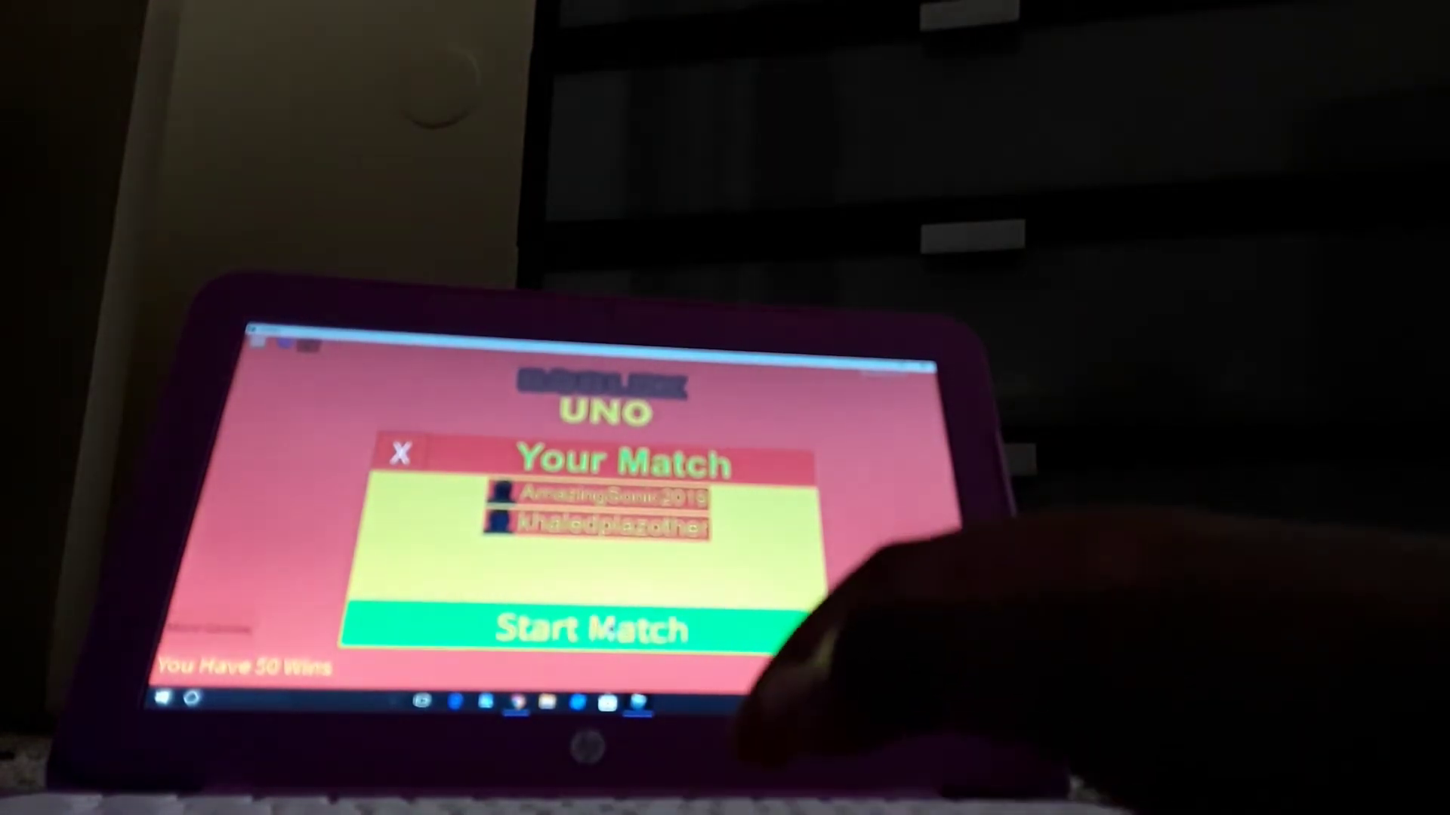
- Start the two-player match from the Your Match panel
{"action": "left_click", "coordinate": [592, 628]}
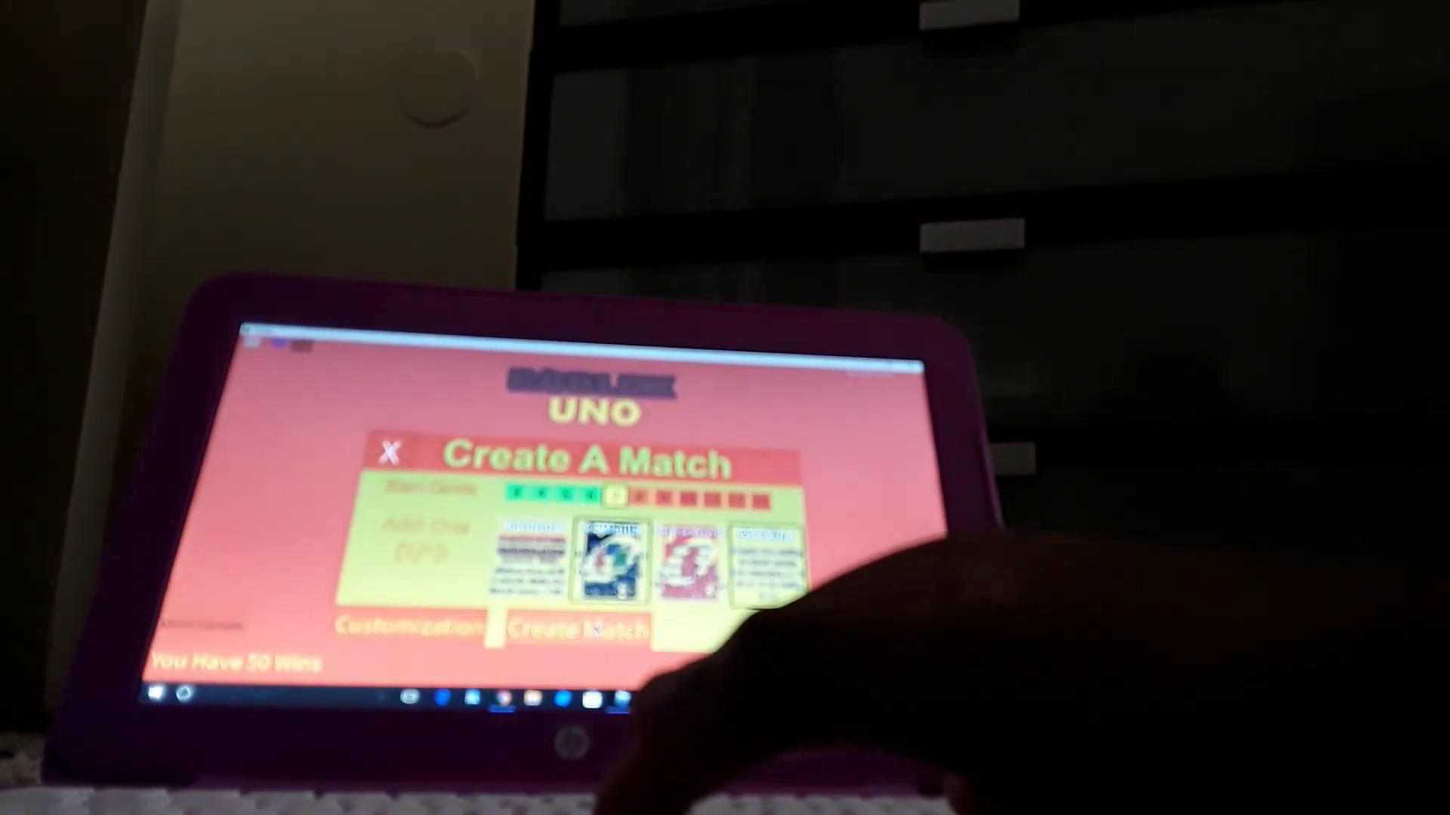
- Create the new match with the chosen start cards and add-on options
{"action": "left_click", "coordinate": [574, 631]}
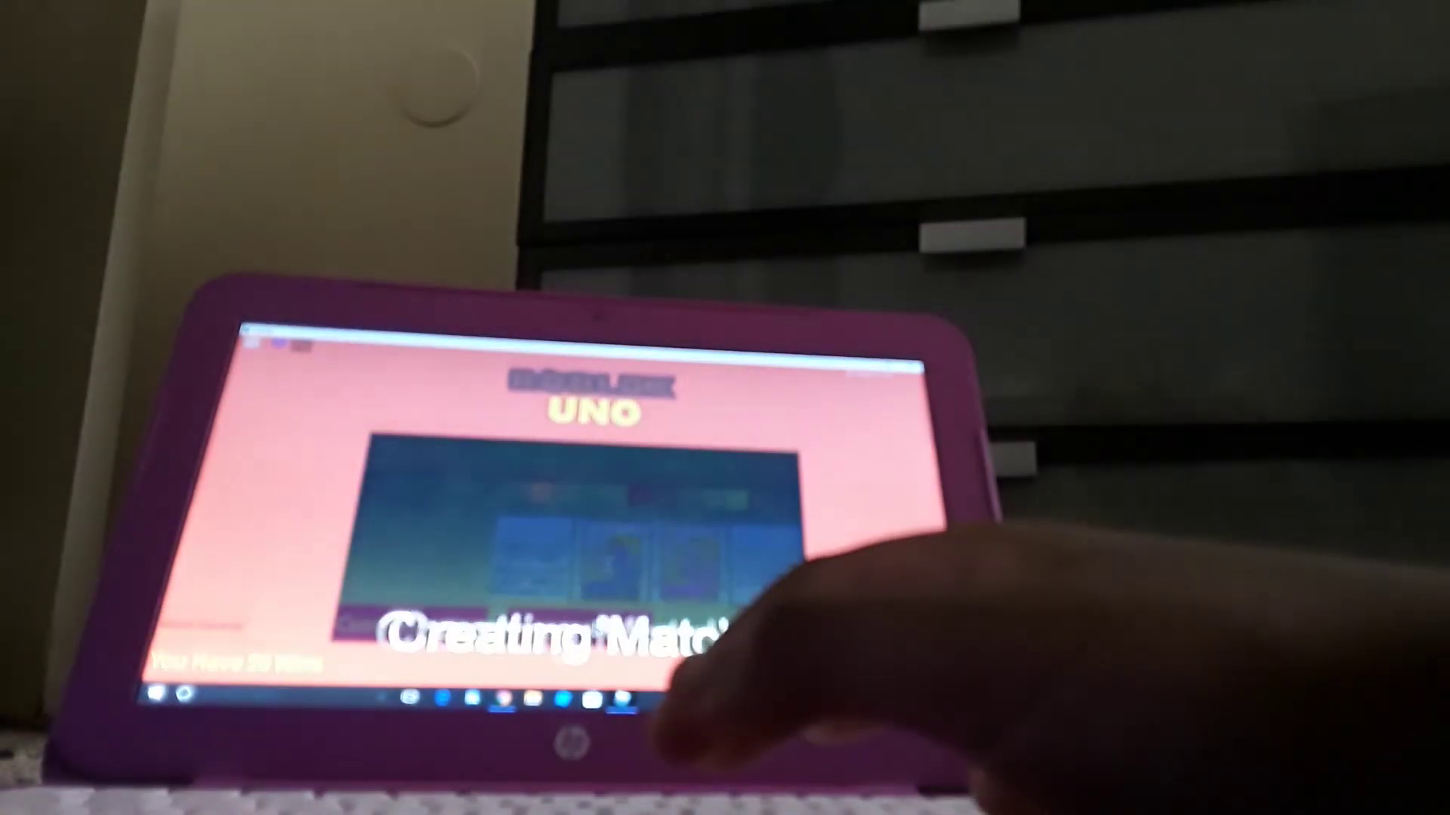